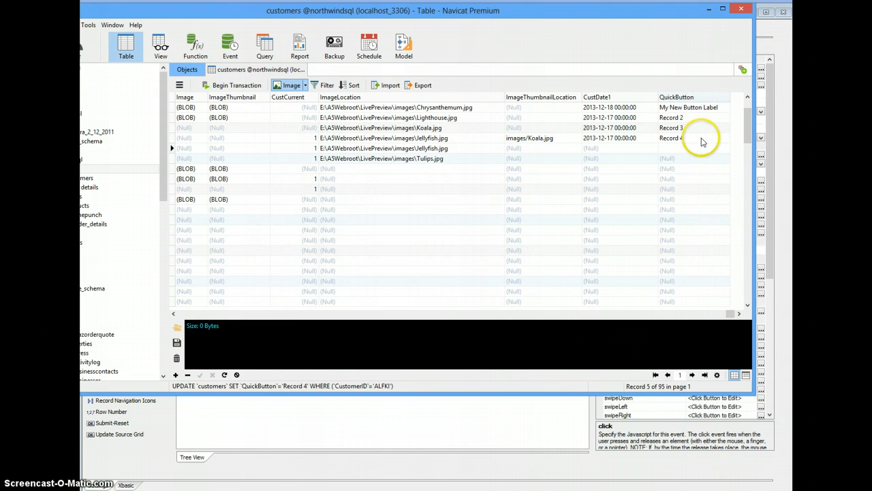
pyautogui.moveTo(695, 99)
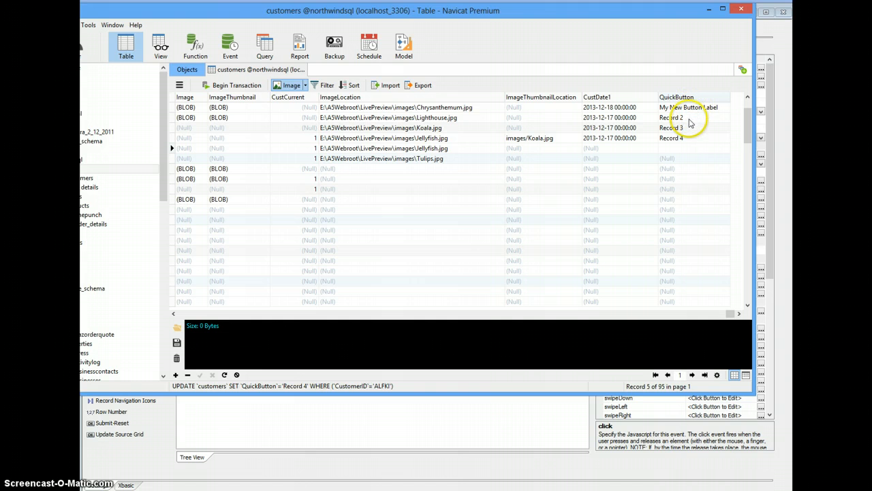
pyautogui.moveTo(690, 142)
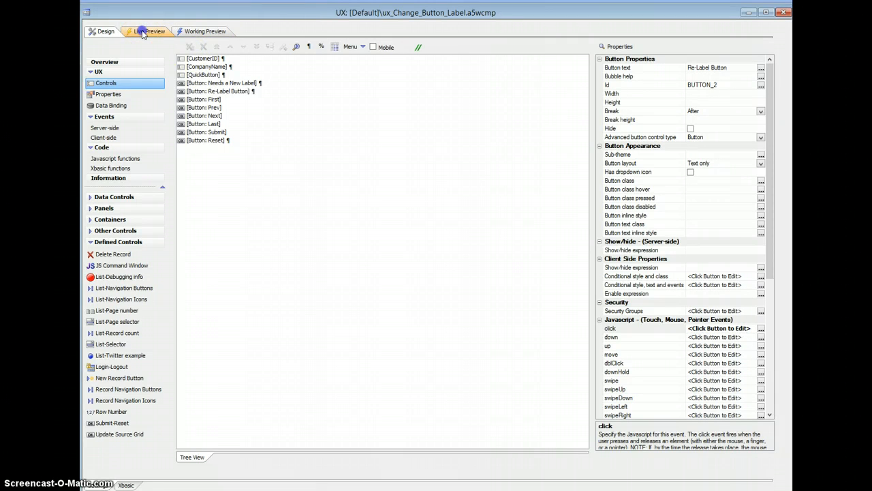
pyautogui.click(150, 31)
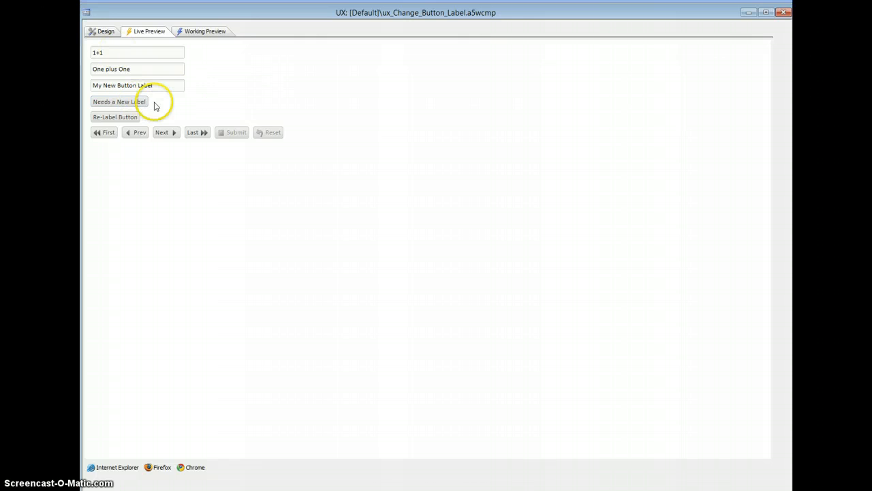
pyautogui.click(118, 101)
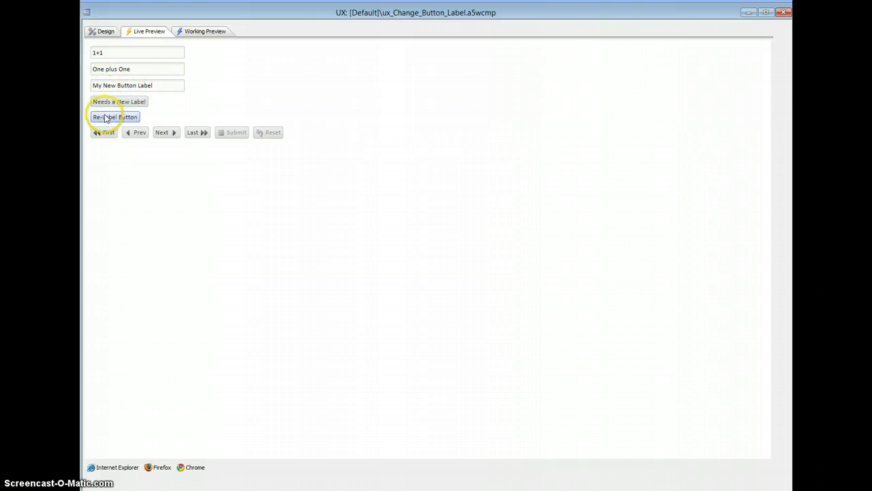
pyautogui.click(115, 118)
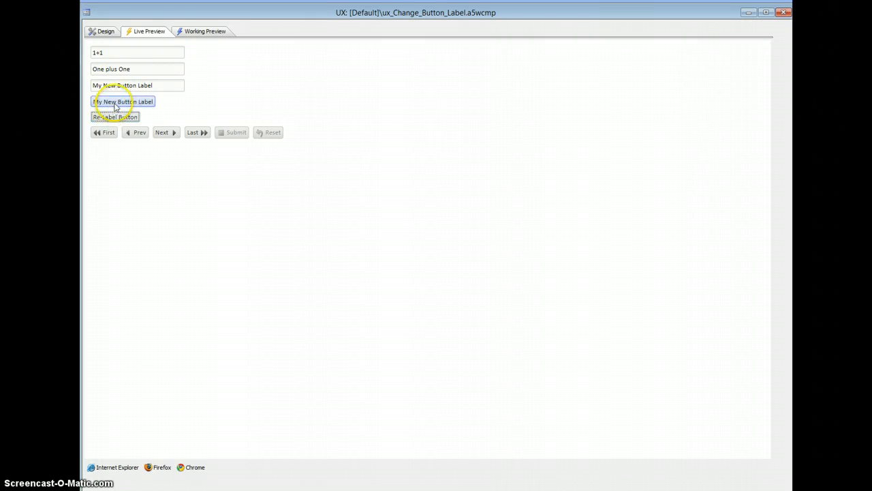
pyautogui.click(164, 132)
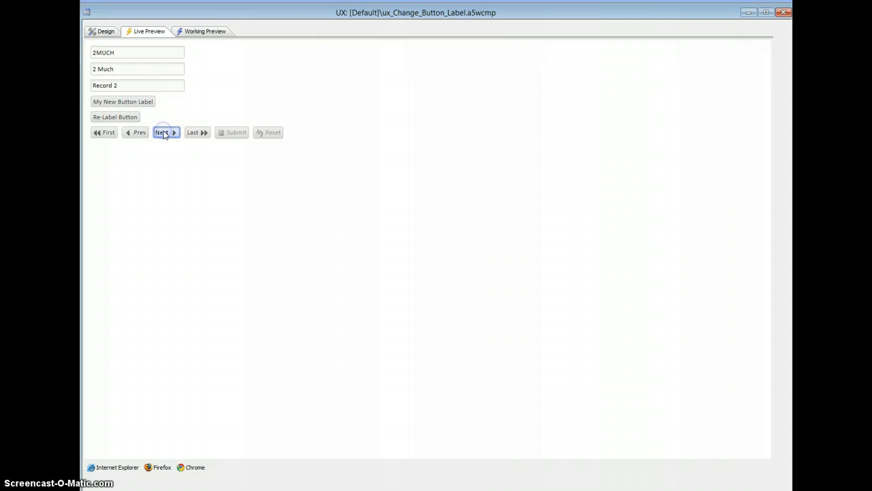
pyautogui.click(164, 133)
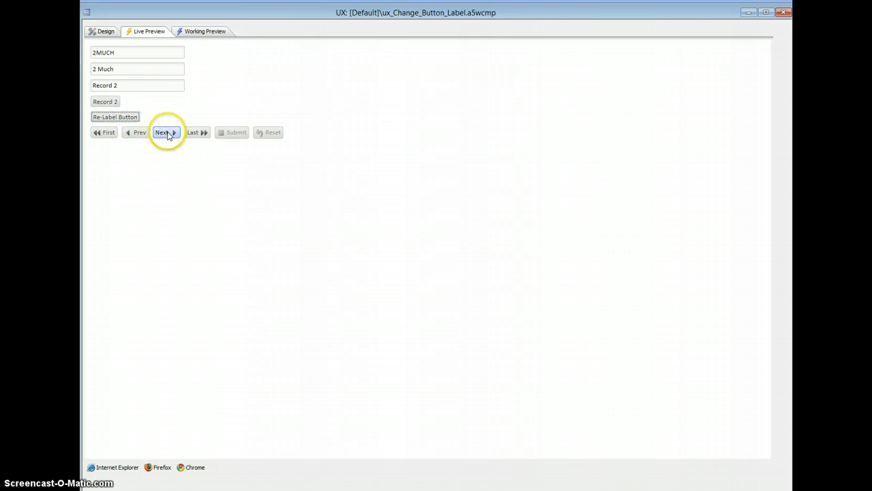
pyautogui.click(164, 132)
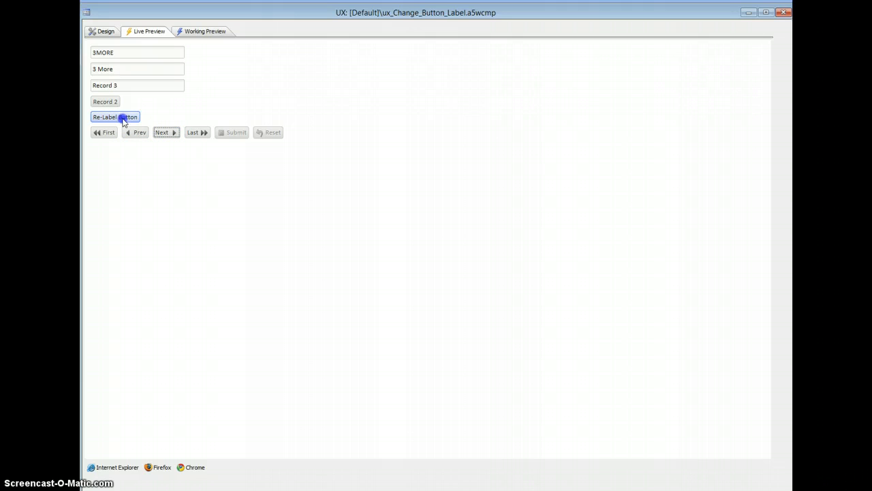
pyautogui.click(139, 132)
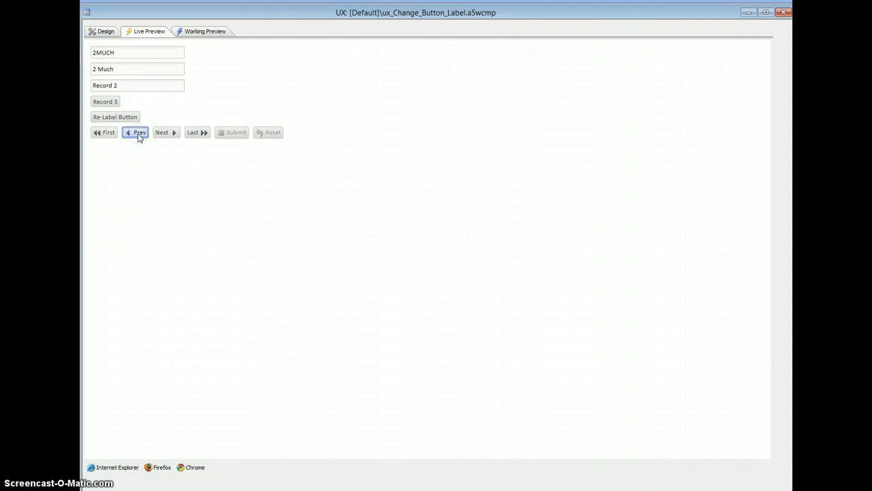
pyautogui.click(105, 31)
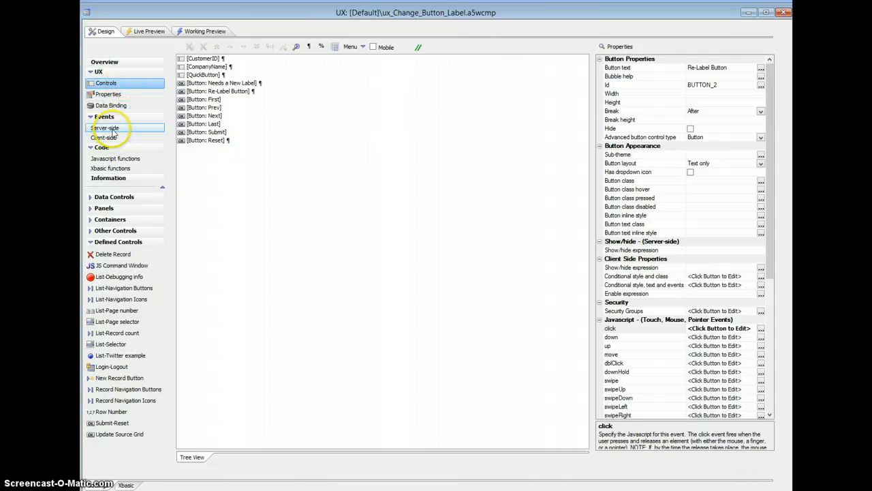
# Show the client-side afterPopulate event that sets BUTTON_1's innerHTML from the QuickButton value.
pyautogui.click(104, 136)
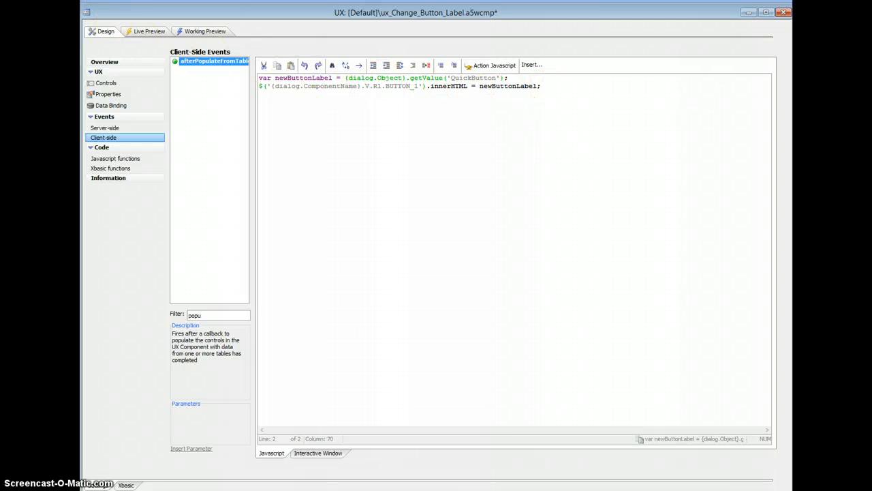
pyautogui.moveTo(148, 32)
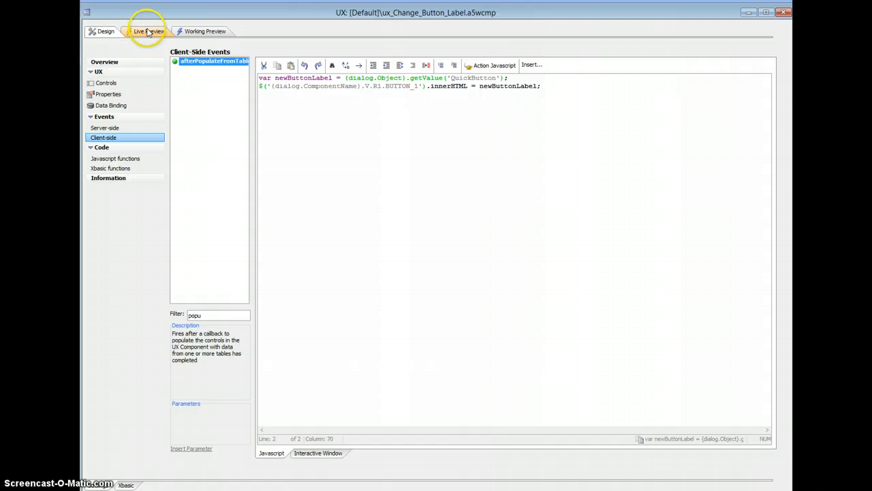
# Run a Full Preview of the component in Chrome via the Live Preview tab.
pyautogui.click(147, 31)
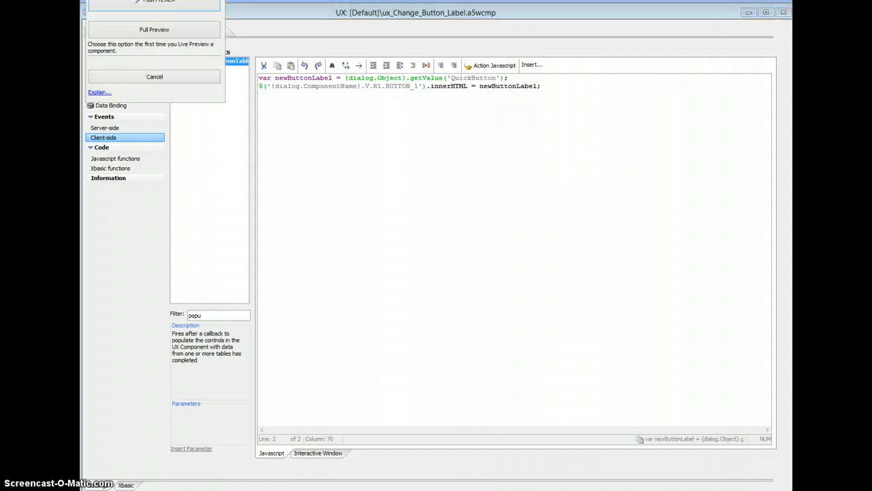
pyautogui.click(154, 30)
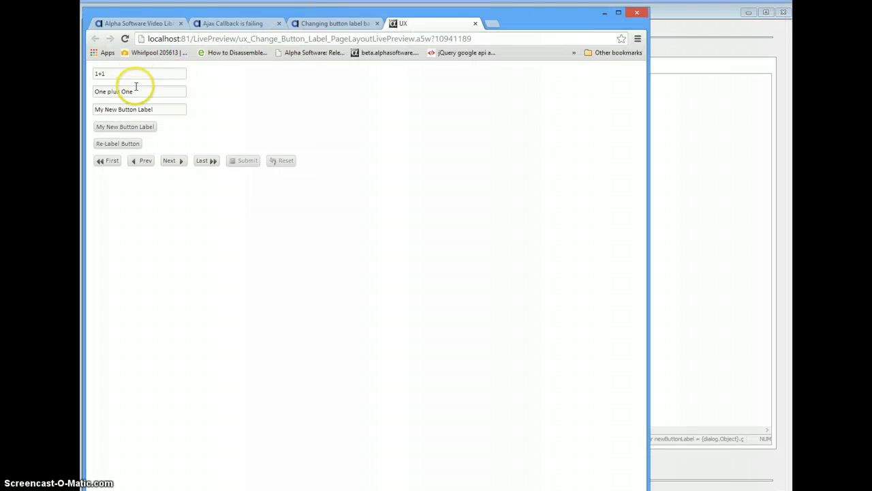
# Inspect the first button's HTML markup with Chrome's element inspector.
pyautogui.rightClick(124, 127)
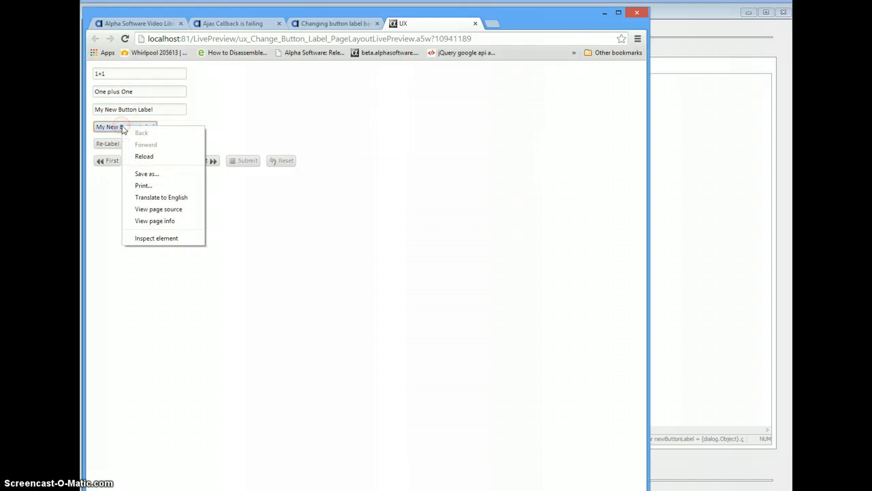
pyautogui.click(156, 237)
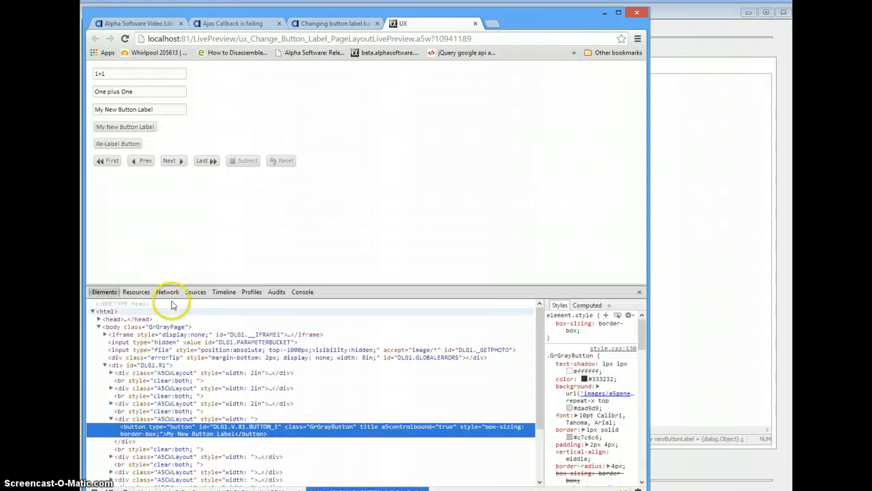
pyautogui.moveTo(218, 430)
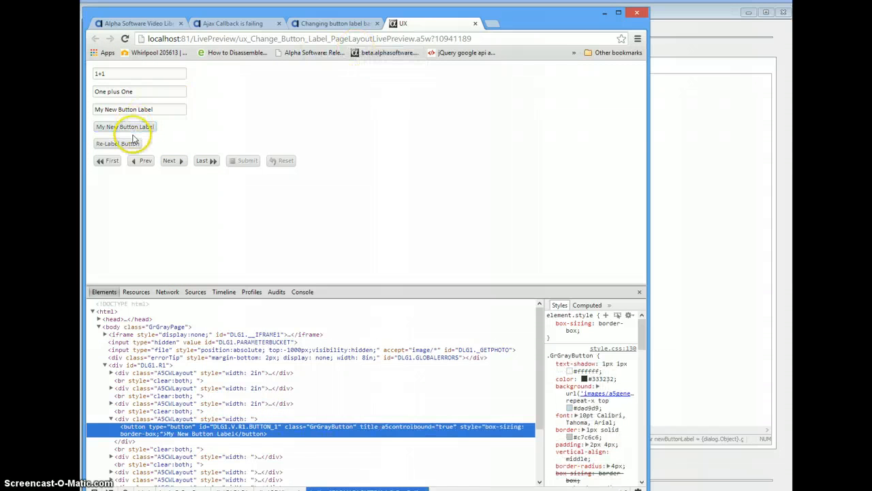
# Step through records with Next and Prev, confirming the button label follows each QuickButton value.
pyautogui.click(169, 161)
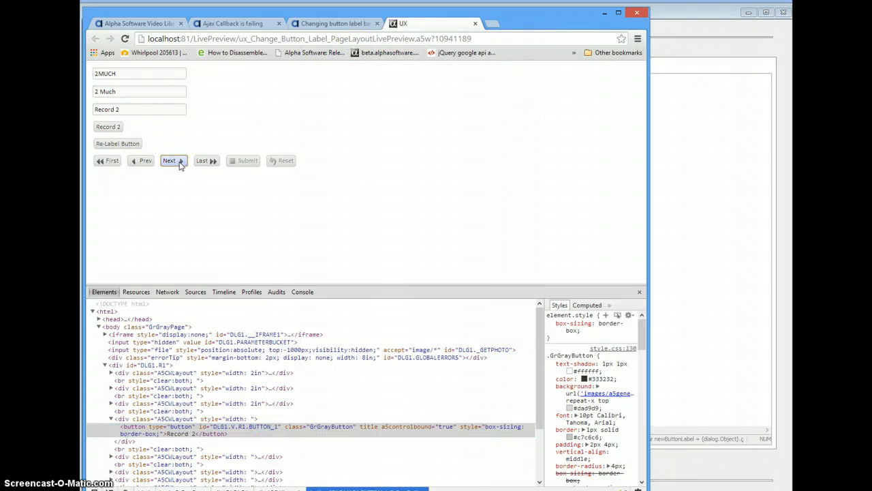
pyautogui.click(169, 161)
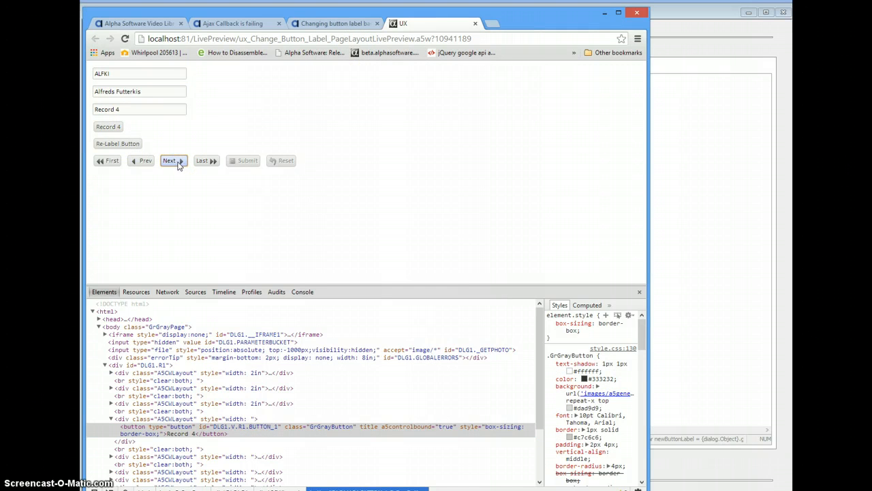
pyautogui.click(145, 161)
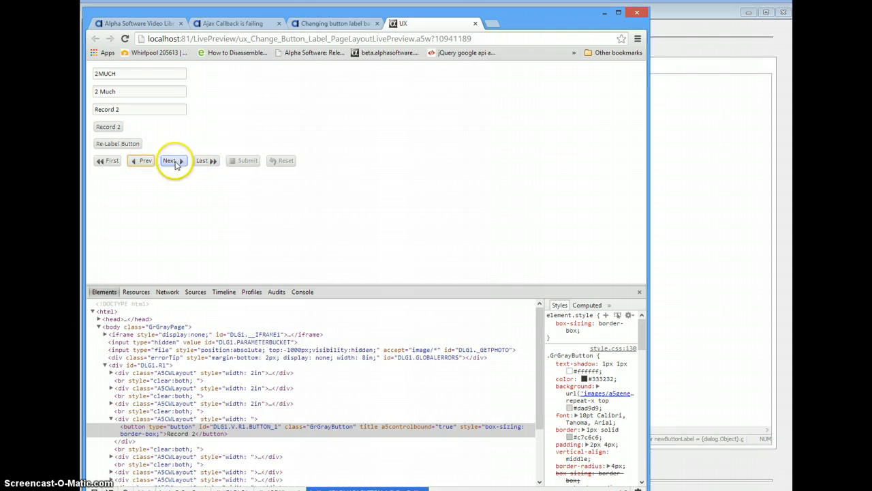
pyautogui.click(169, 161)
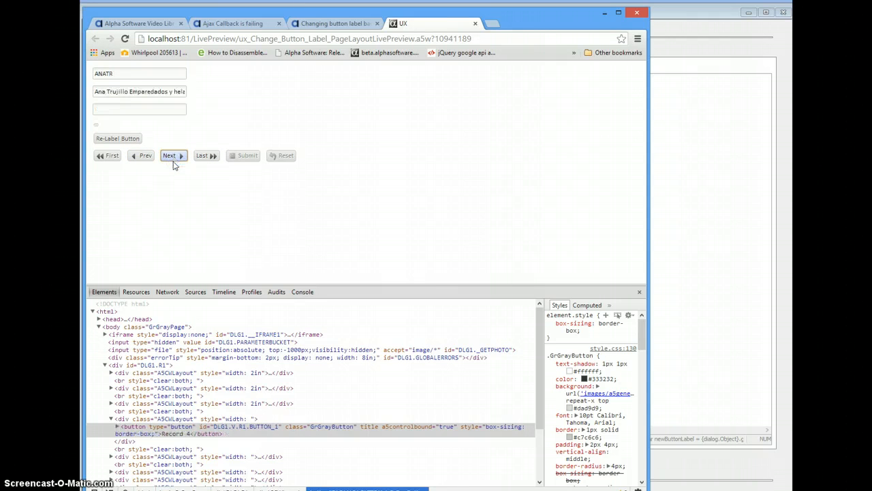
pyautogui.click(169, 156)
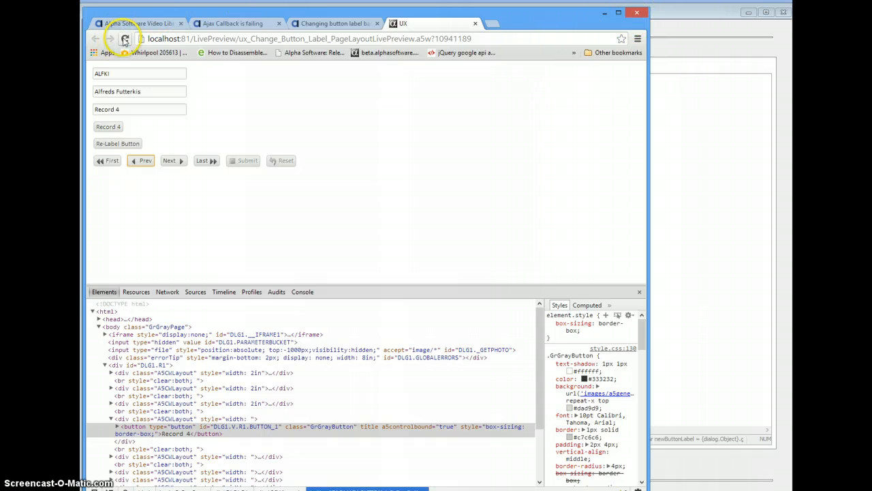
pyautogui.click(125, 38)
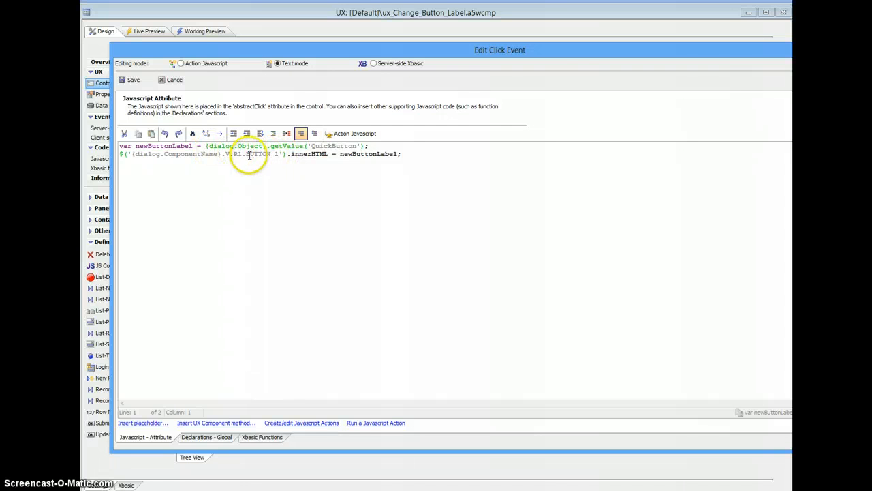
# Cancel the click-event editor and confirm the two buttons' ids are BUTTON_1 and BUTTON_2.
pyautogui.click(133, 79)
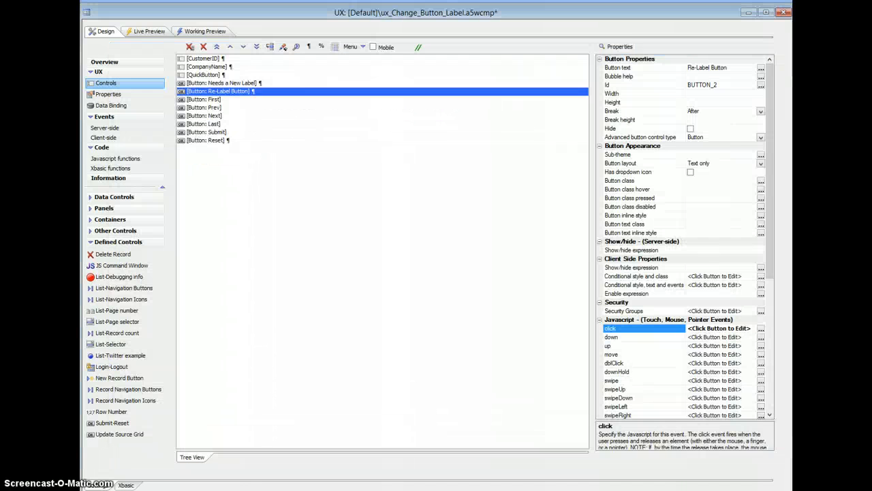
pyautogui.click(221, 84)
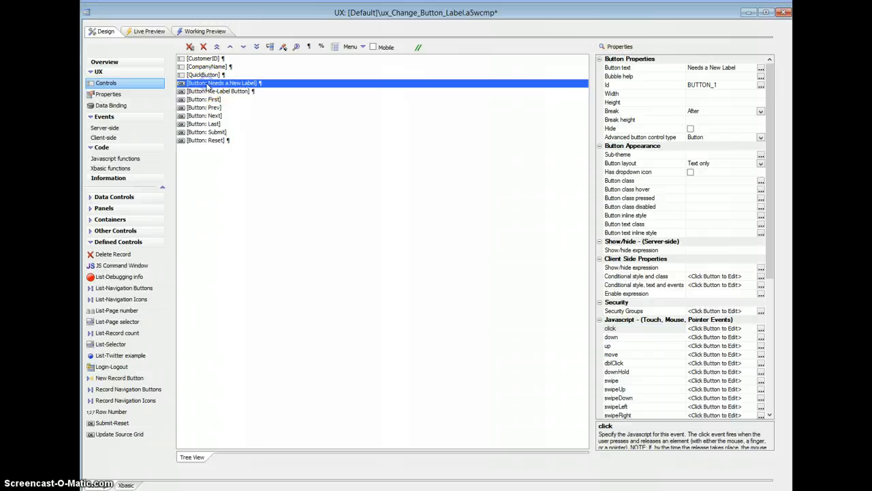
pyautogui.click(702, 84)
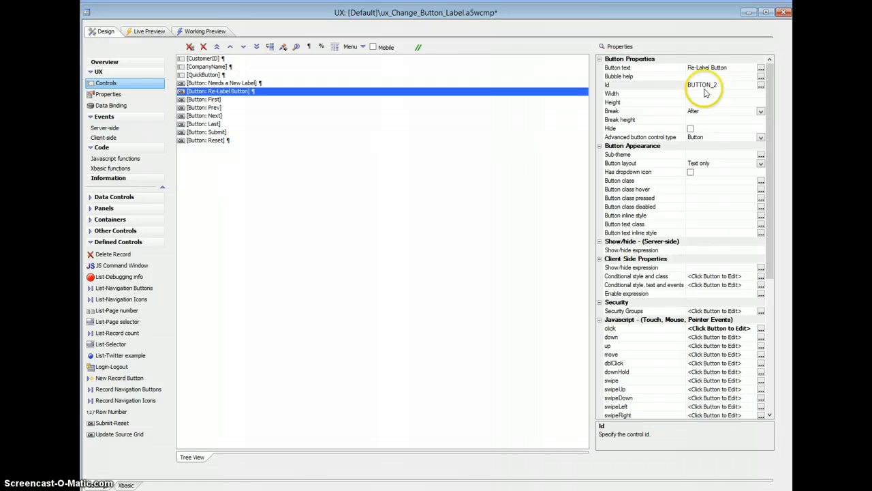
pyautogui.click(644, 84)
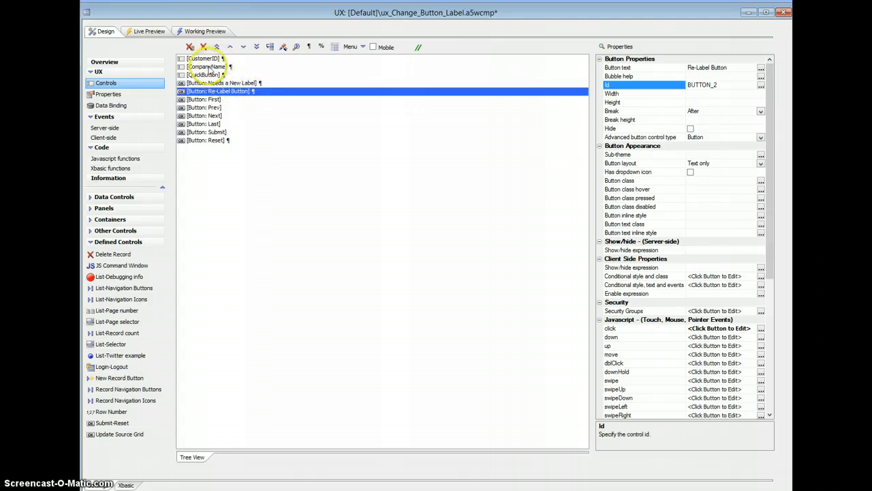
# Show the QuickButton textbox's properties.
pyautogui.click(204, 74)
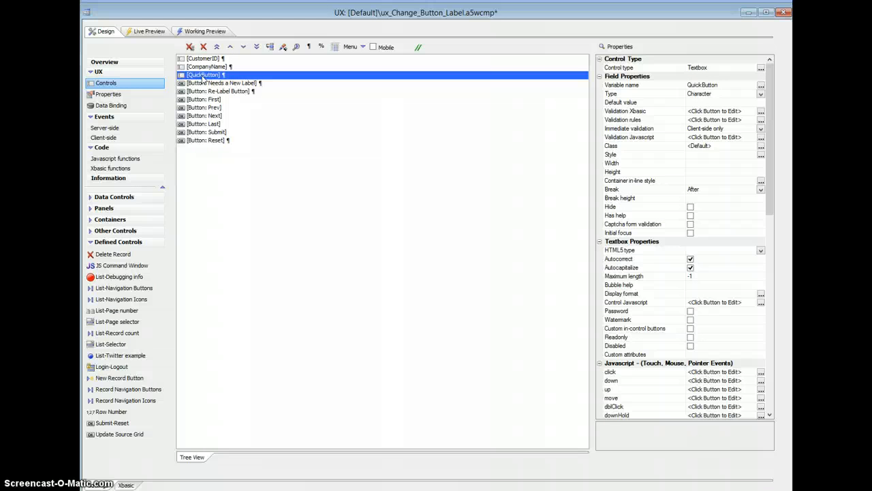